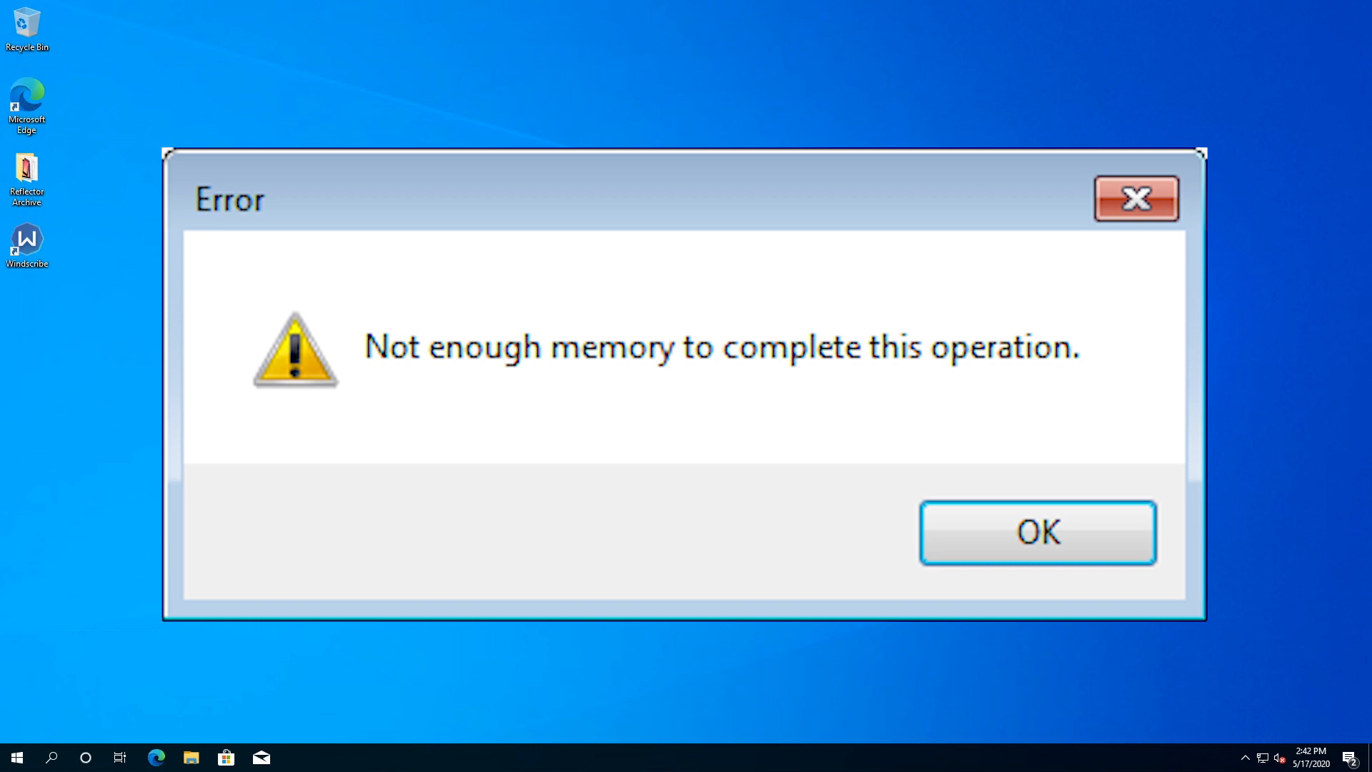
- Dismiss the 'Not enough memory to complete this operation' error dialog
{"action": "left_click", "coordinate": [1037, 532]}
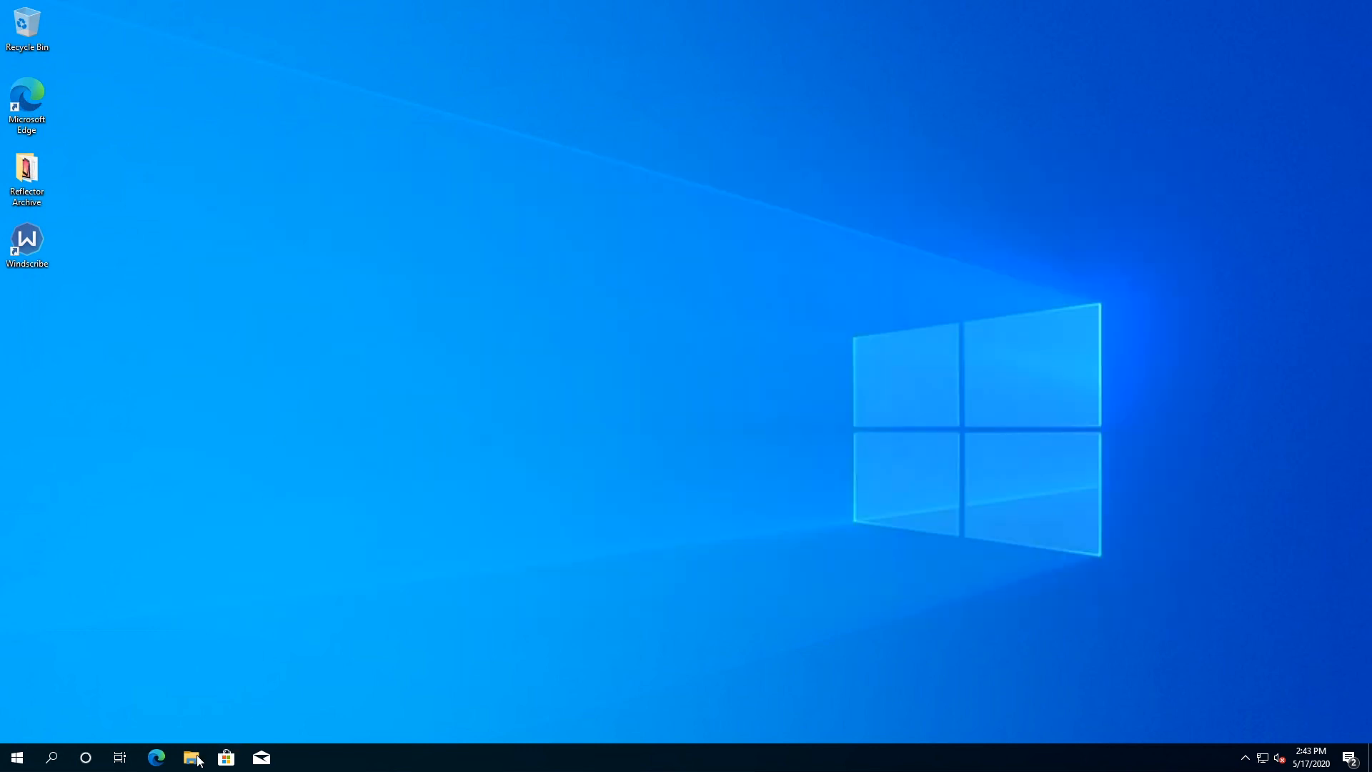
- Open This PC's Properties from File Explorer to view the System page
{"action": "left_click", "coordinate": [192, 757]}
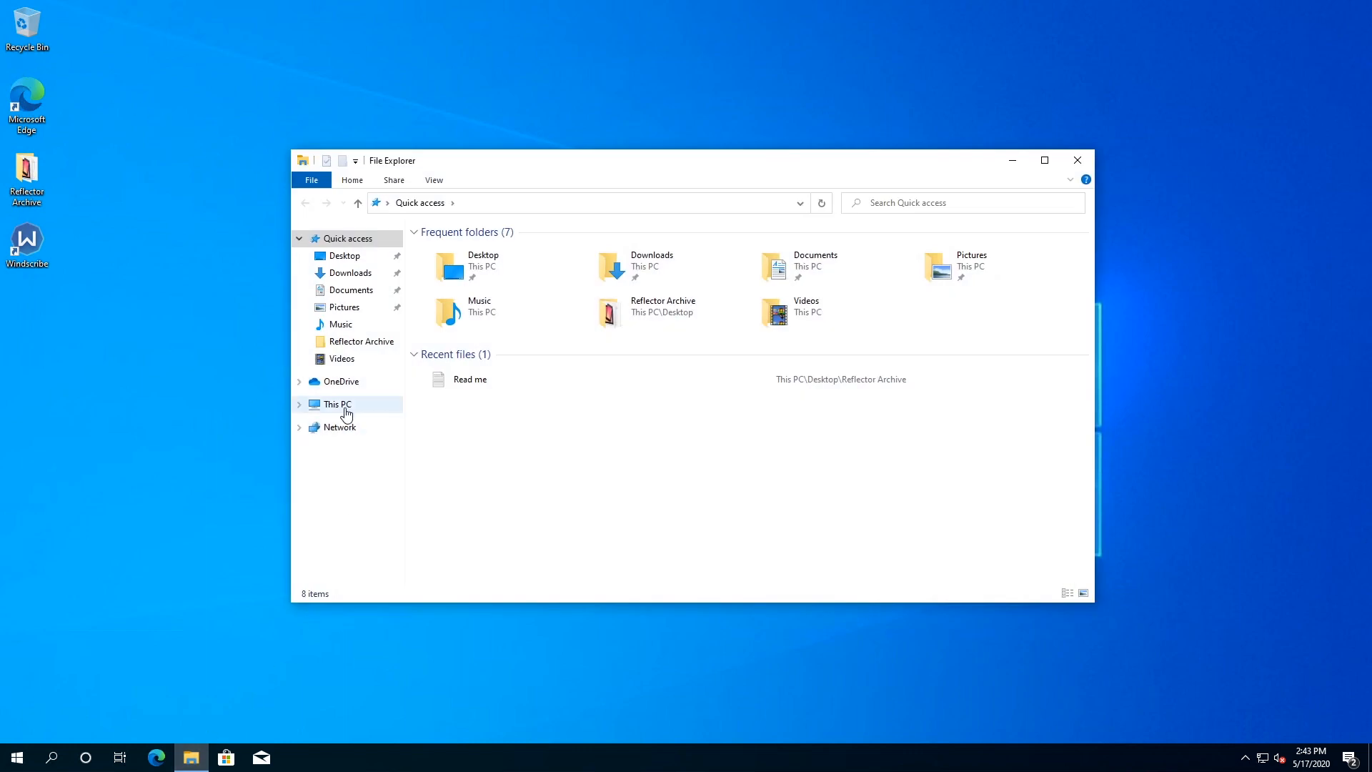
{"action": "right_click", "coordinate": [336, 403]}
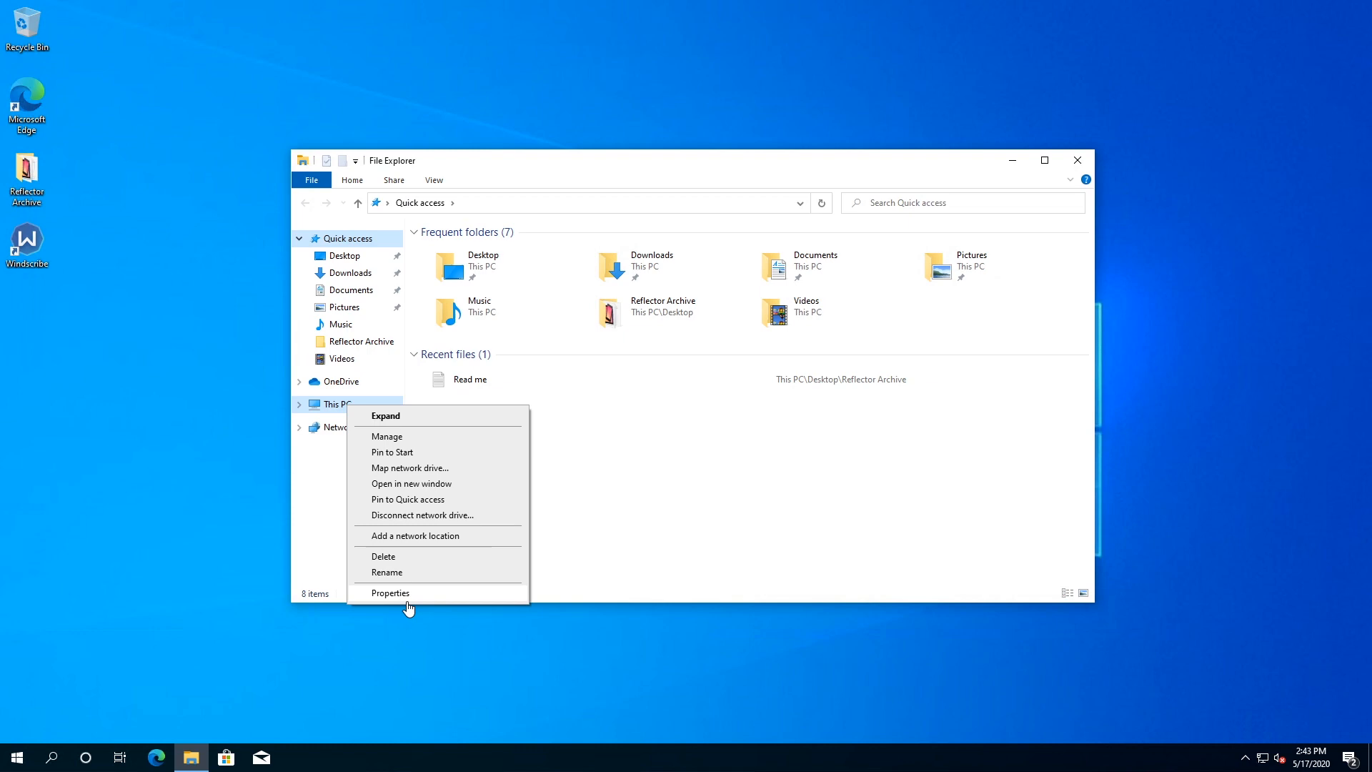
{"action": "left_click", "coordinate": [389, 592]}
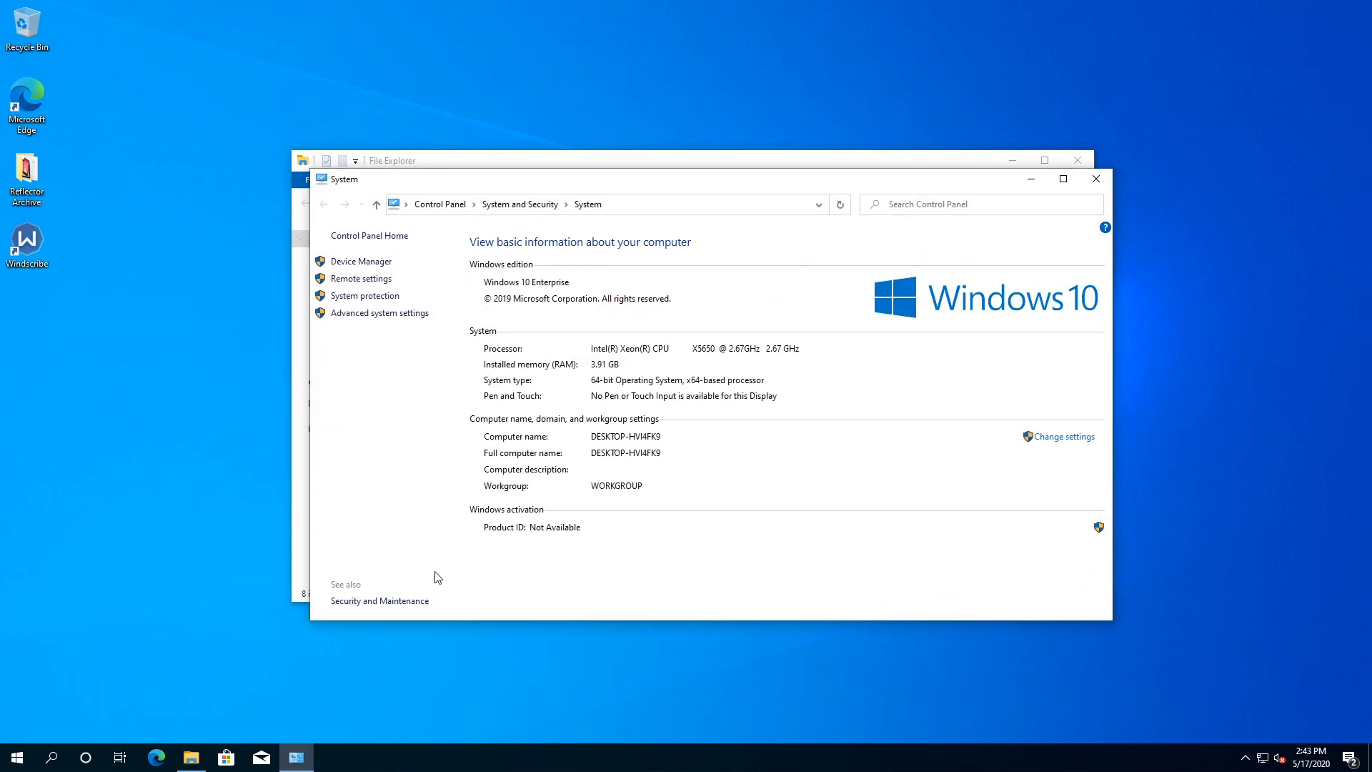
{"action": "mouse_move", "coordinate": [1068, 452]}
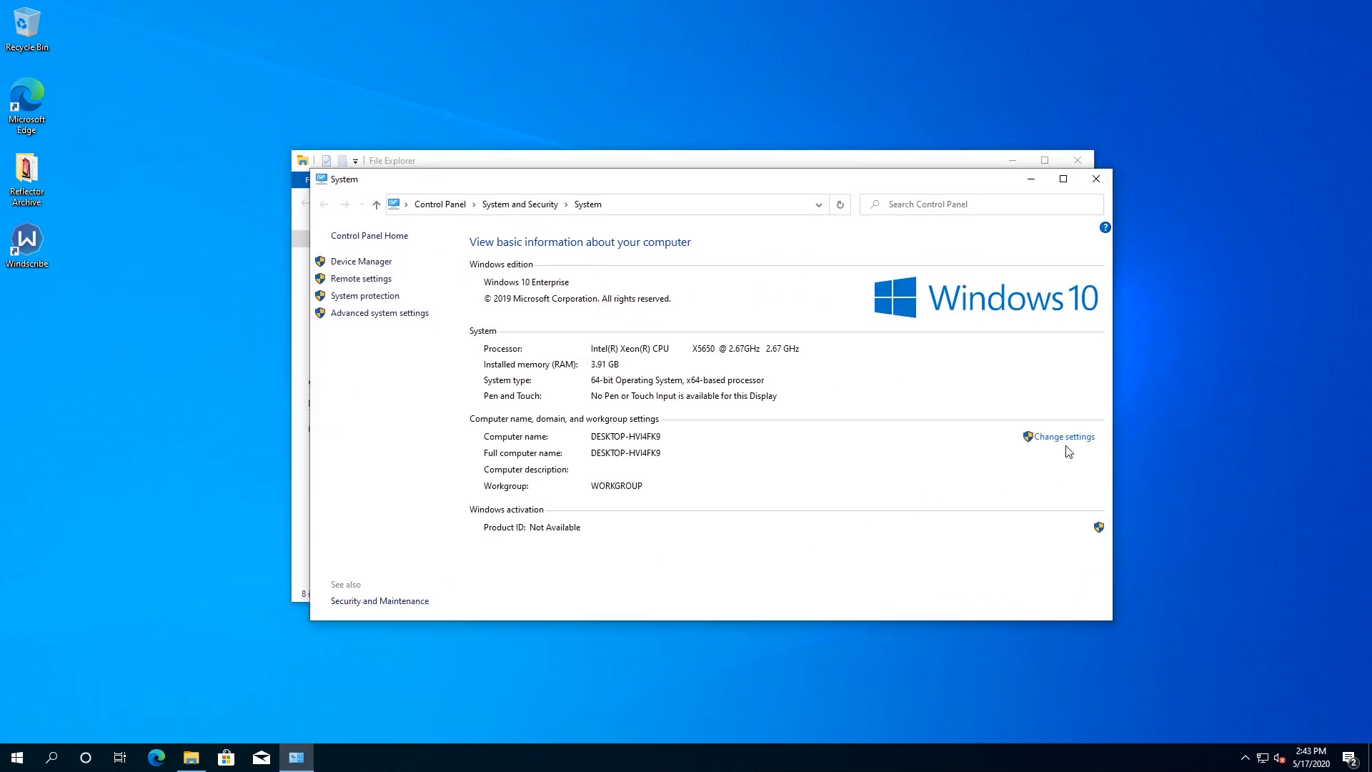
- Reach Performance Options' Advanced tab via System Properties, showing the 1408 MB paging file total
{"action": "left_click", "coordinate": [1064, 436]}
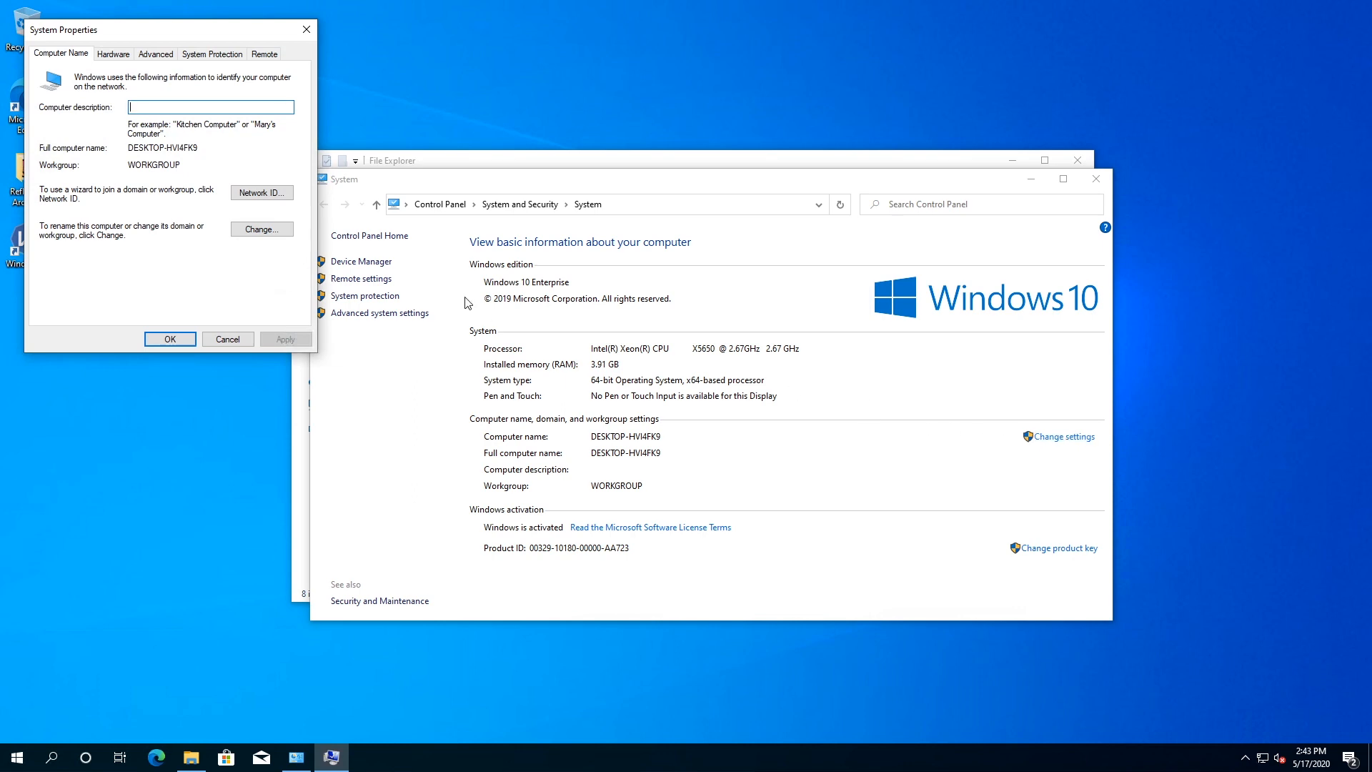
{"action": "mouse_move", "coordinate": [161, 53]}
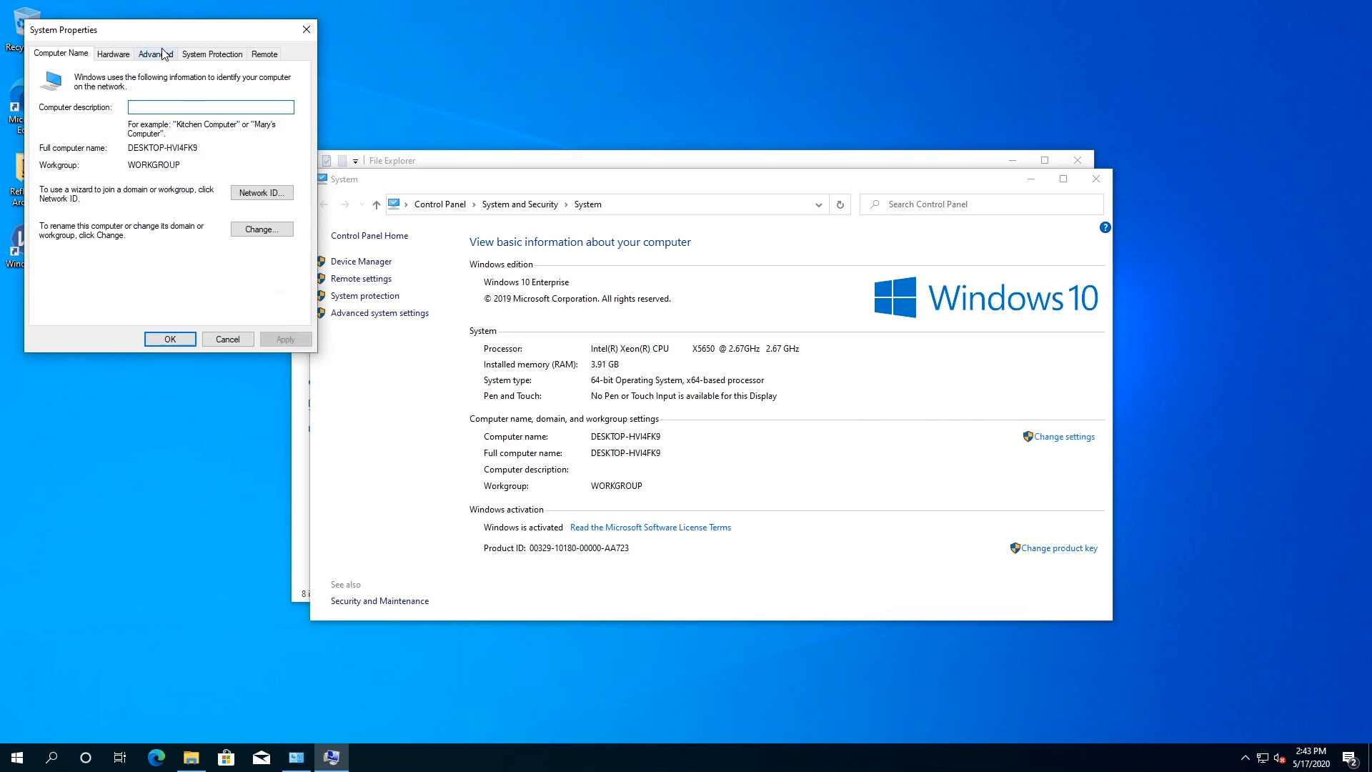
{"action": "left_click", "coordinate": [155, 54]}
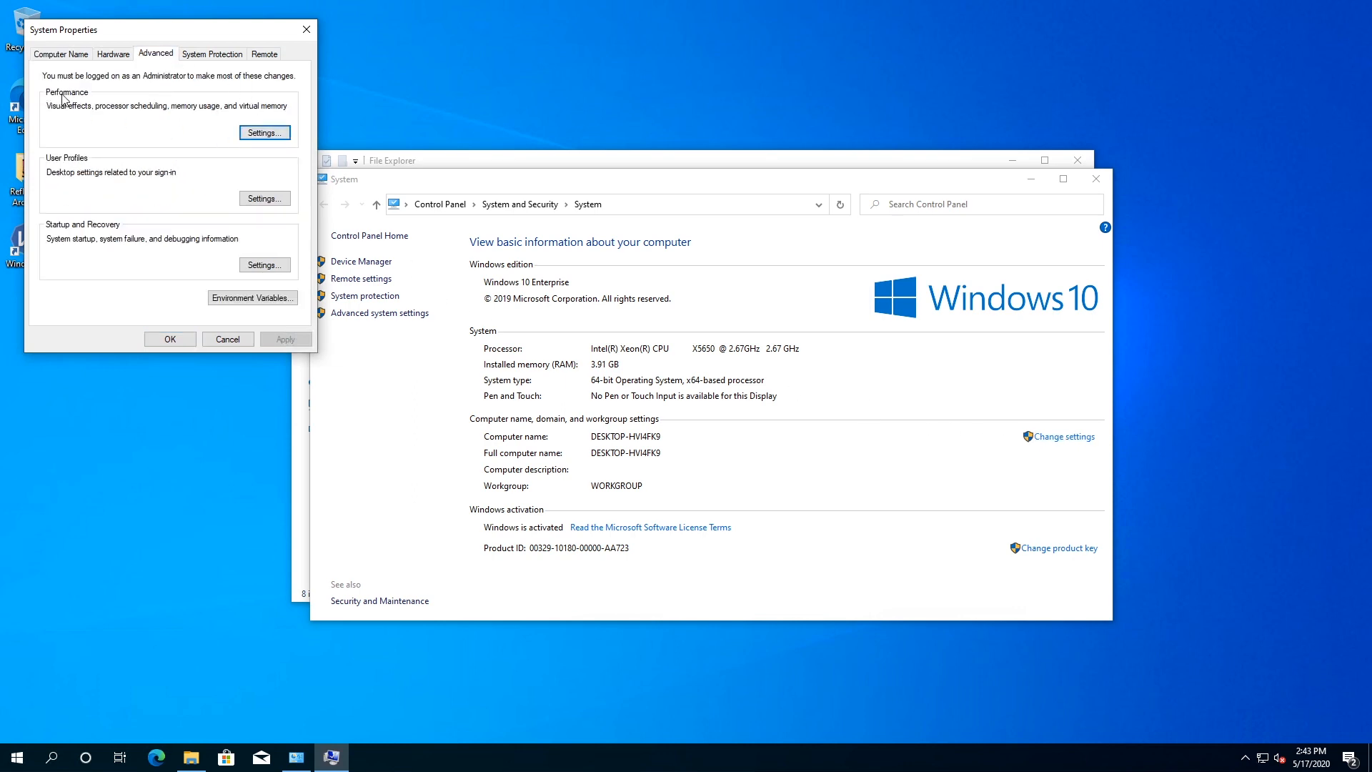
{"action": "mouse_move", "coordinate": [264, 132]}
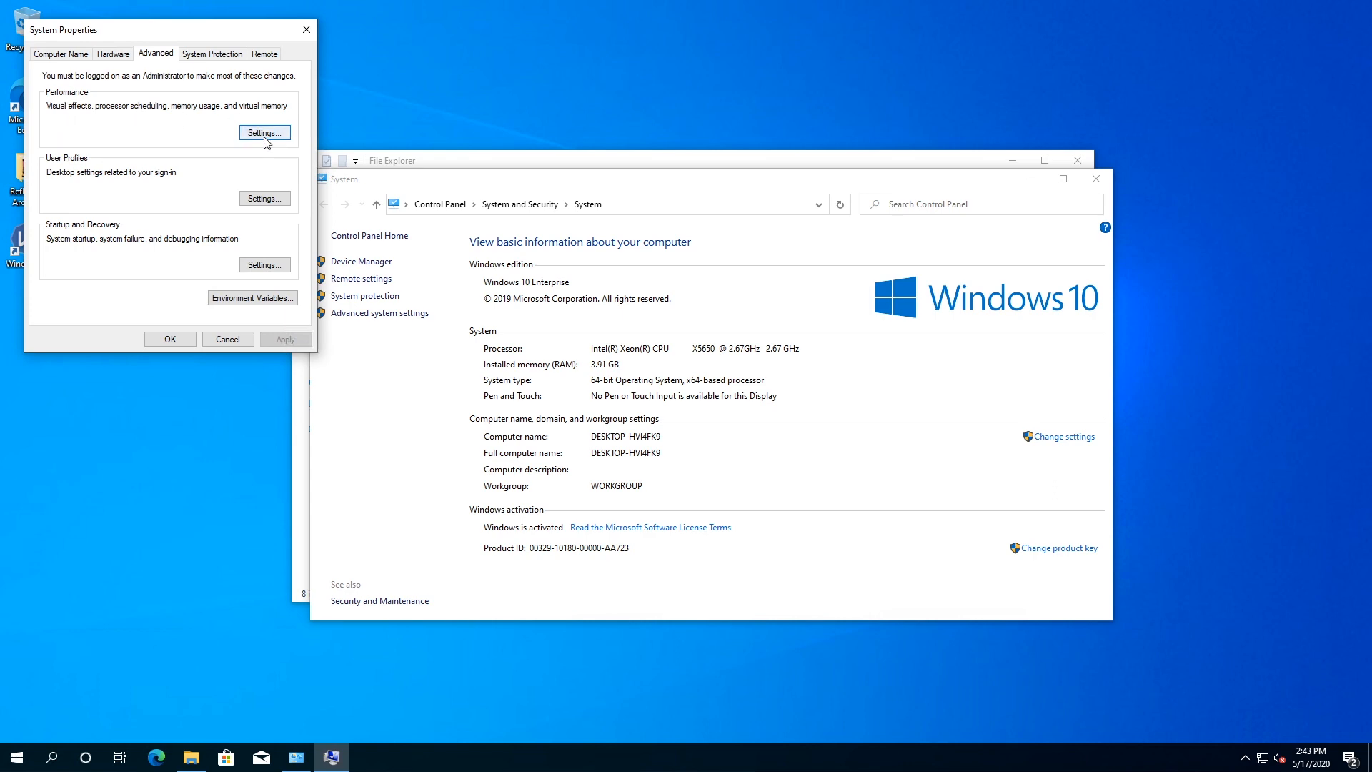
{"action": "left_click", "coordinate": [264, 132]}
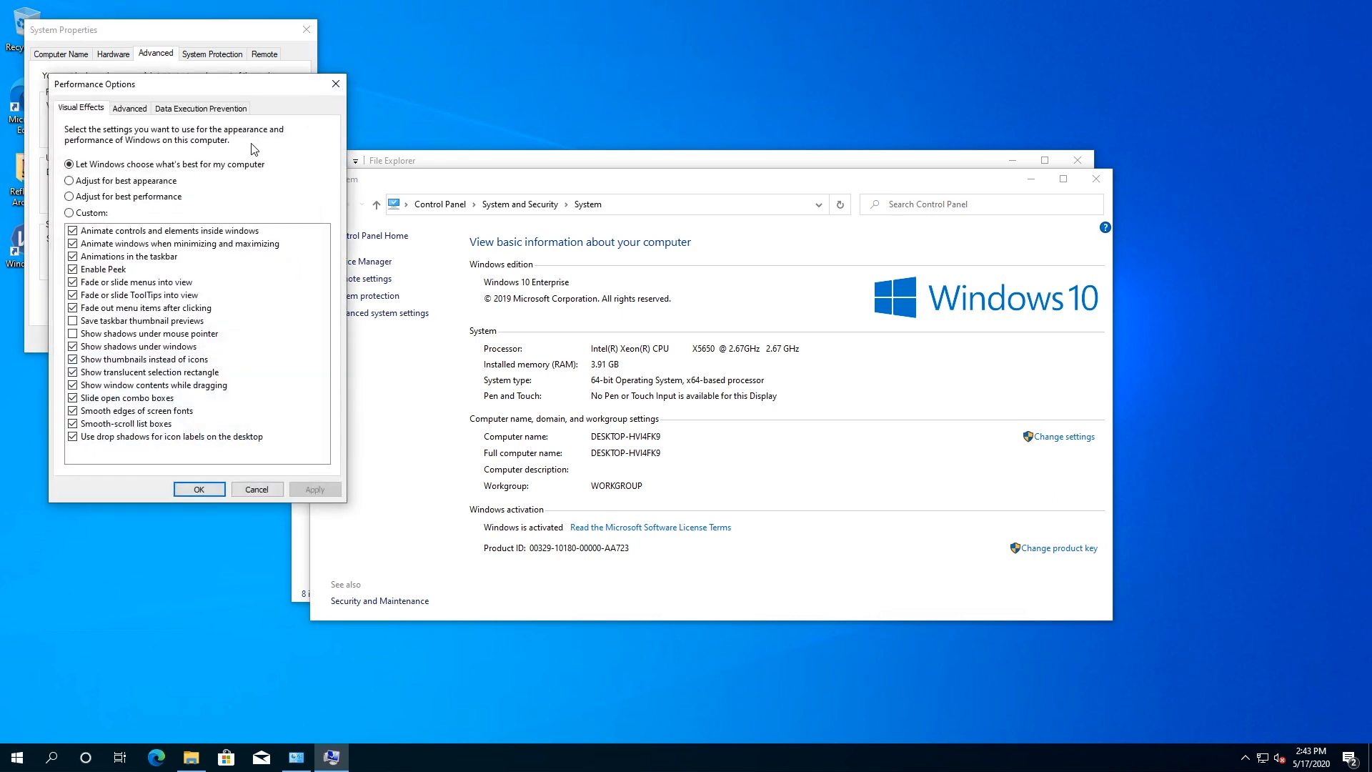
{"action": "left_click", "coordinate": [129, 108]}
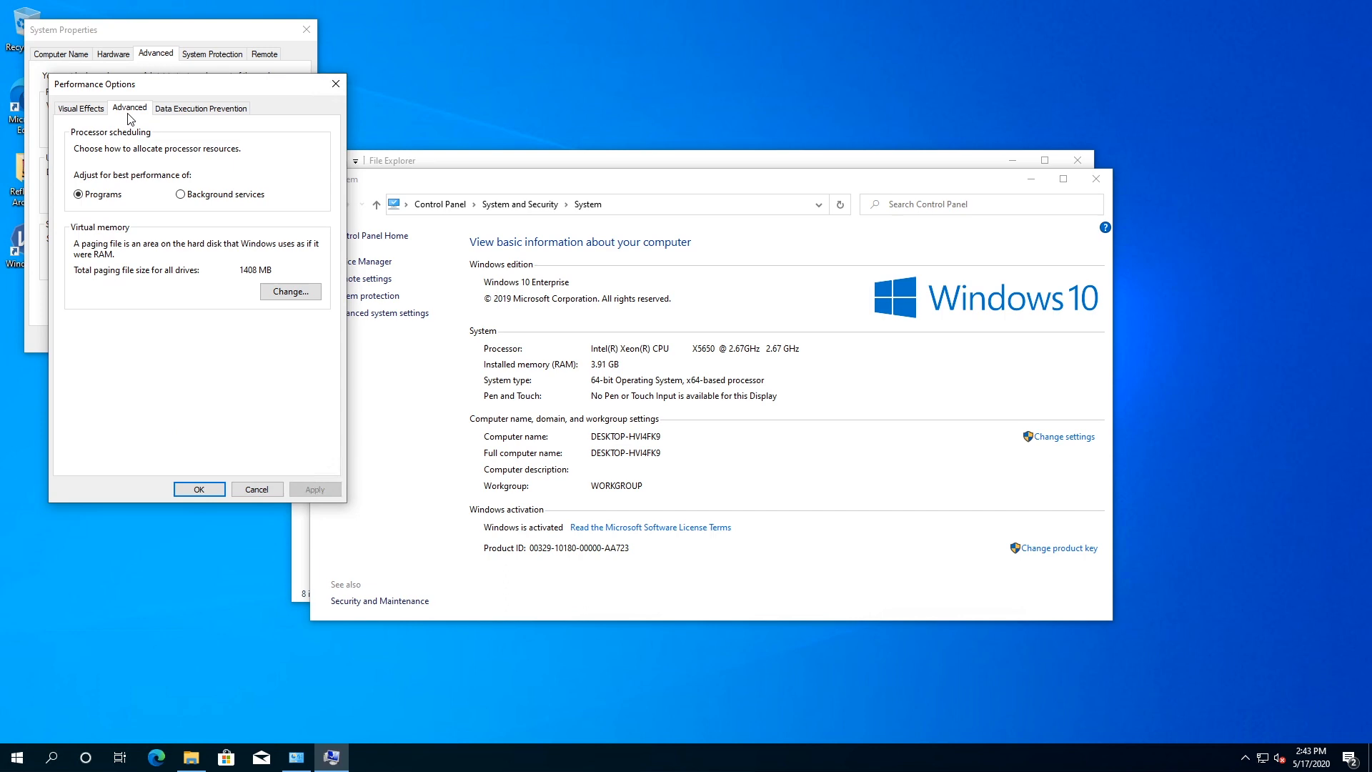
{"action": "mouse_move", "coordinate": [290, 292]}
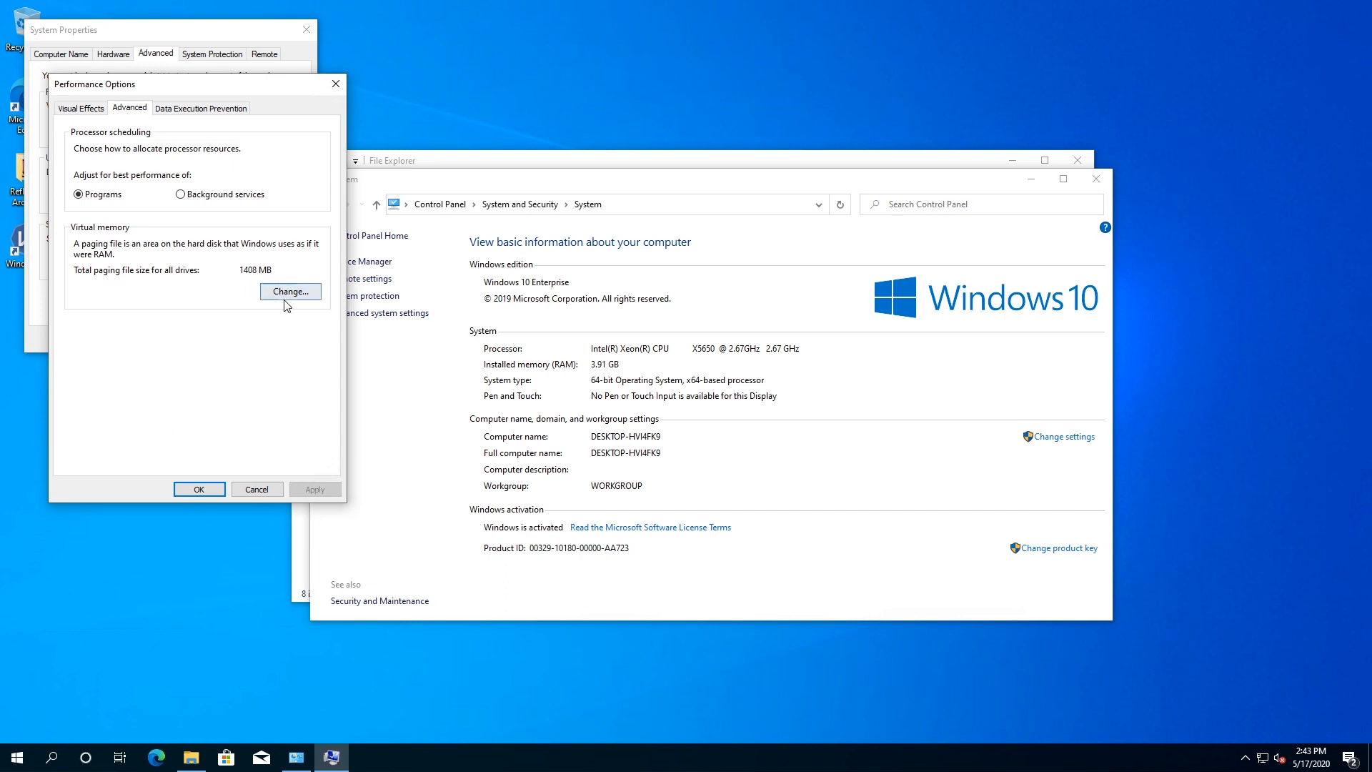
- In Virtual Memory, turn off automatic paging management and choose Custom size for C:
{"action": "left_click", "coordinate": [290, 292]}
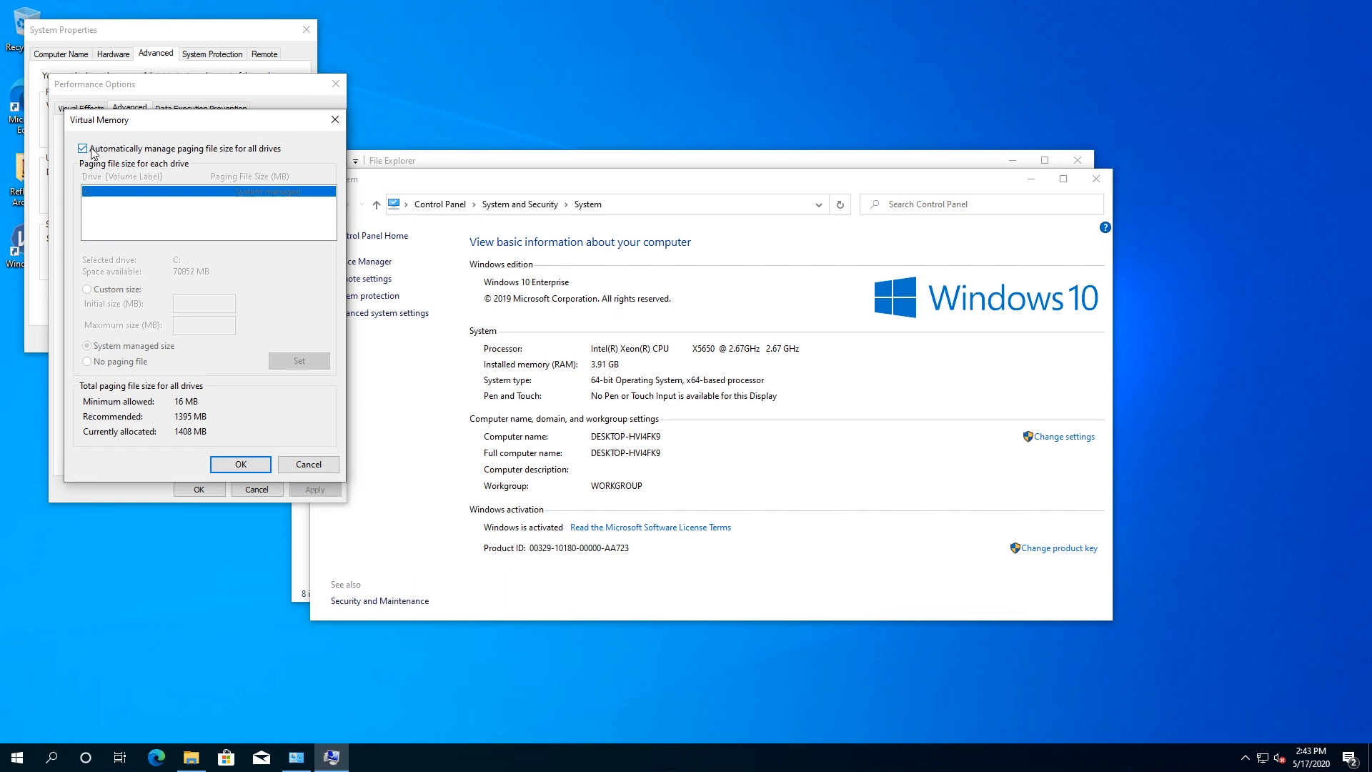
{"action": "mouse_move", "coordinate": [145, 157]}
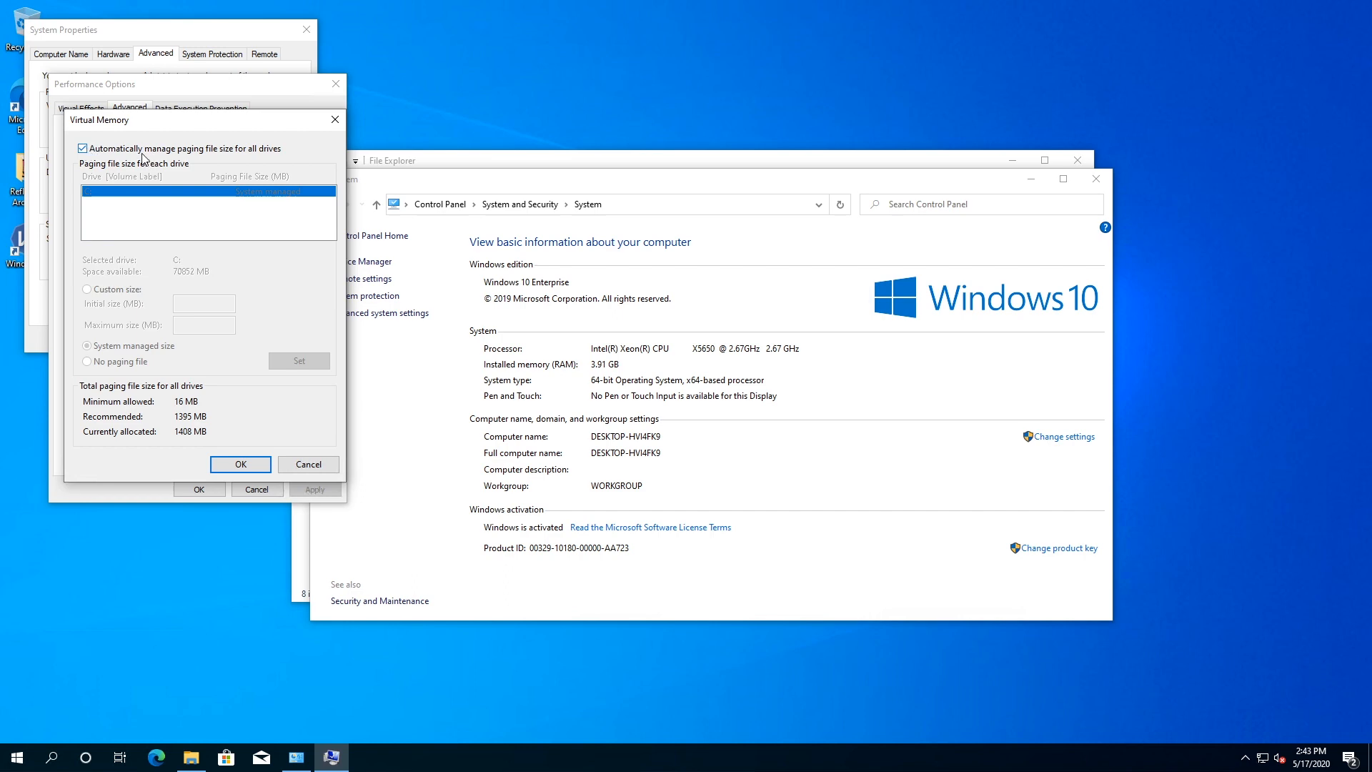
{"action": "mouse_move", "coordinate": [110, 159]}
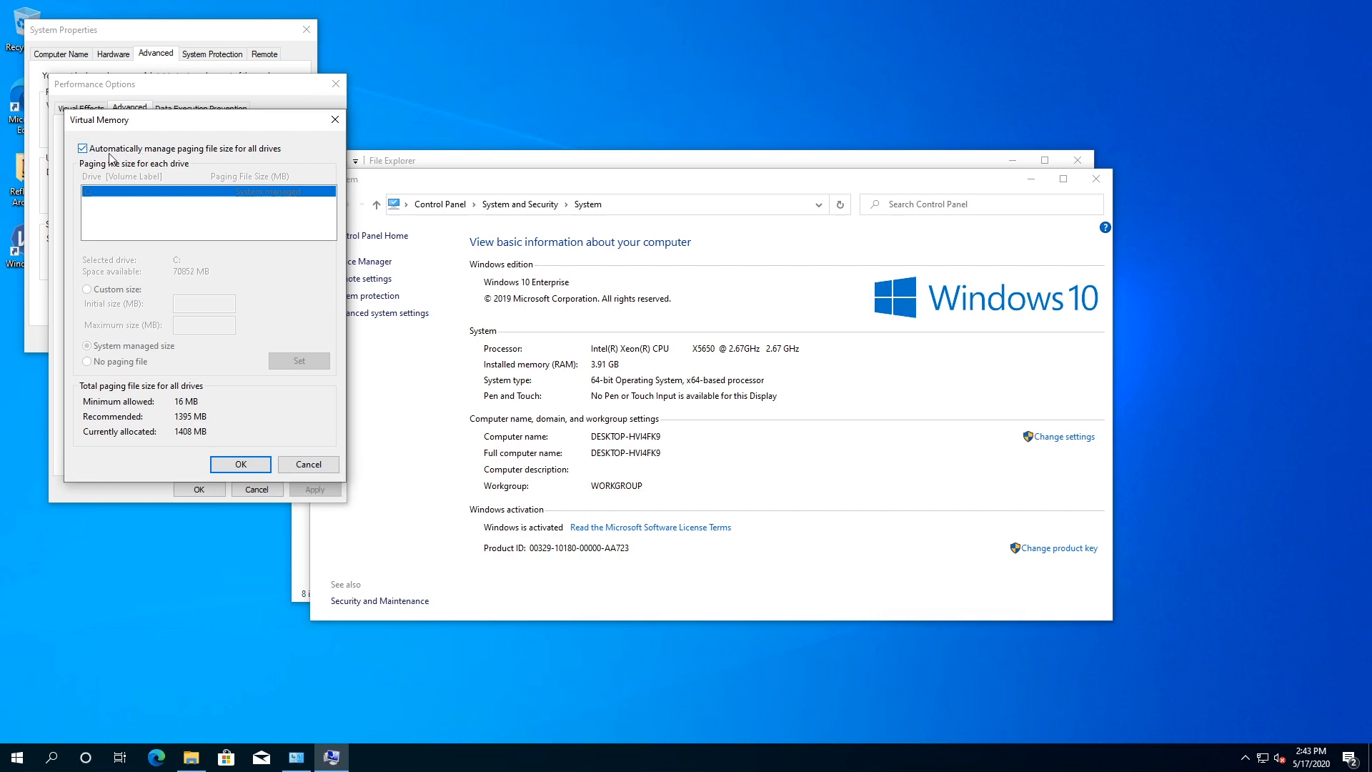
{"action": "left_click", "coordinate": [82, 148]}
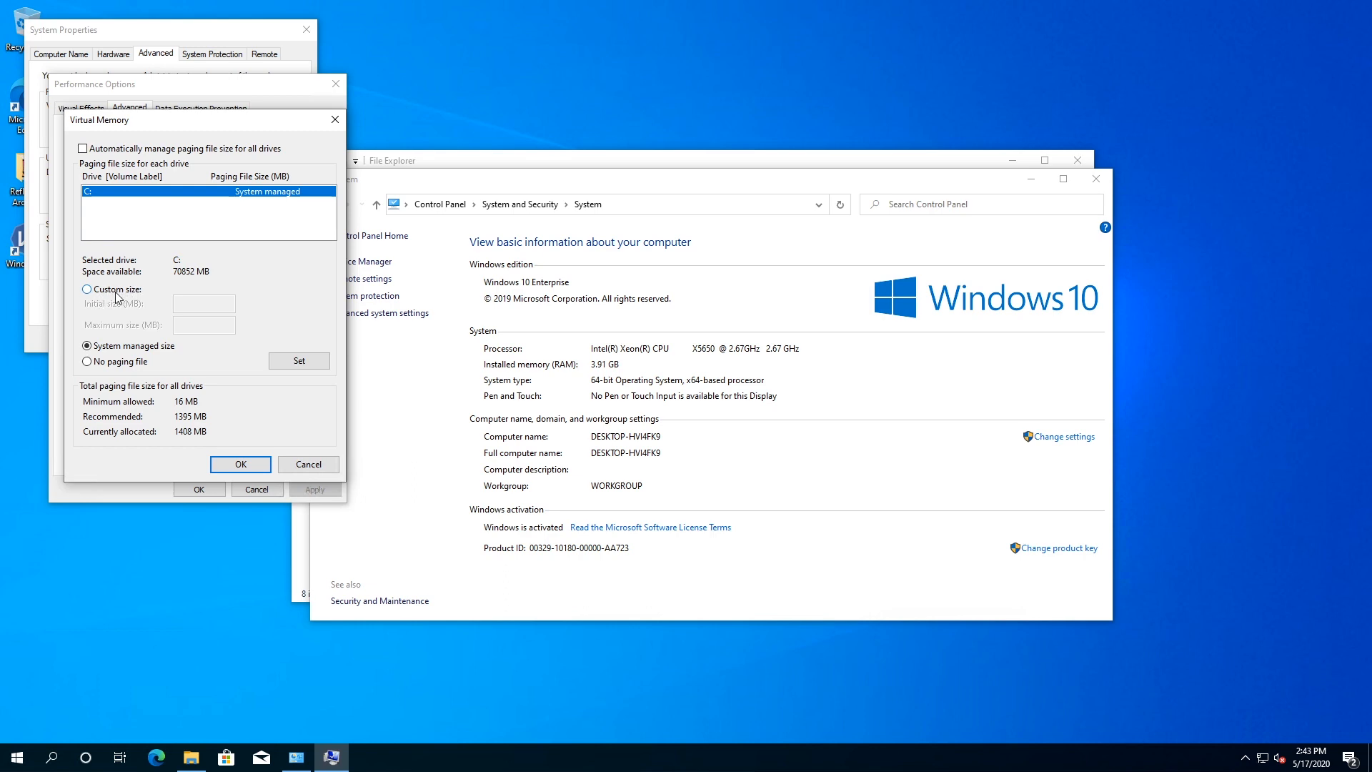
{"action": "left_click", "coordinate": [87, 288]}
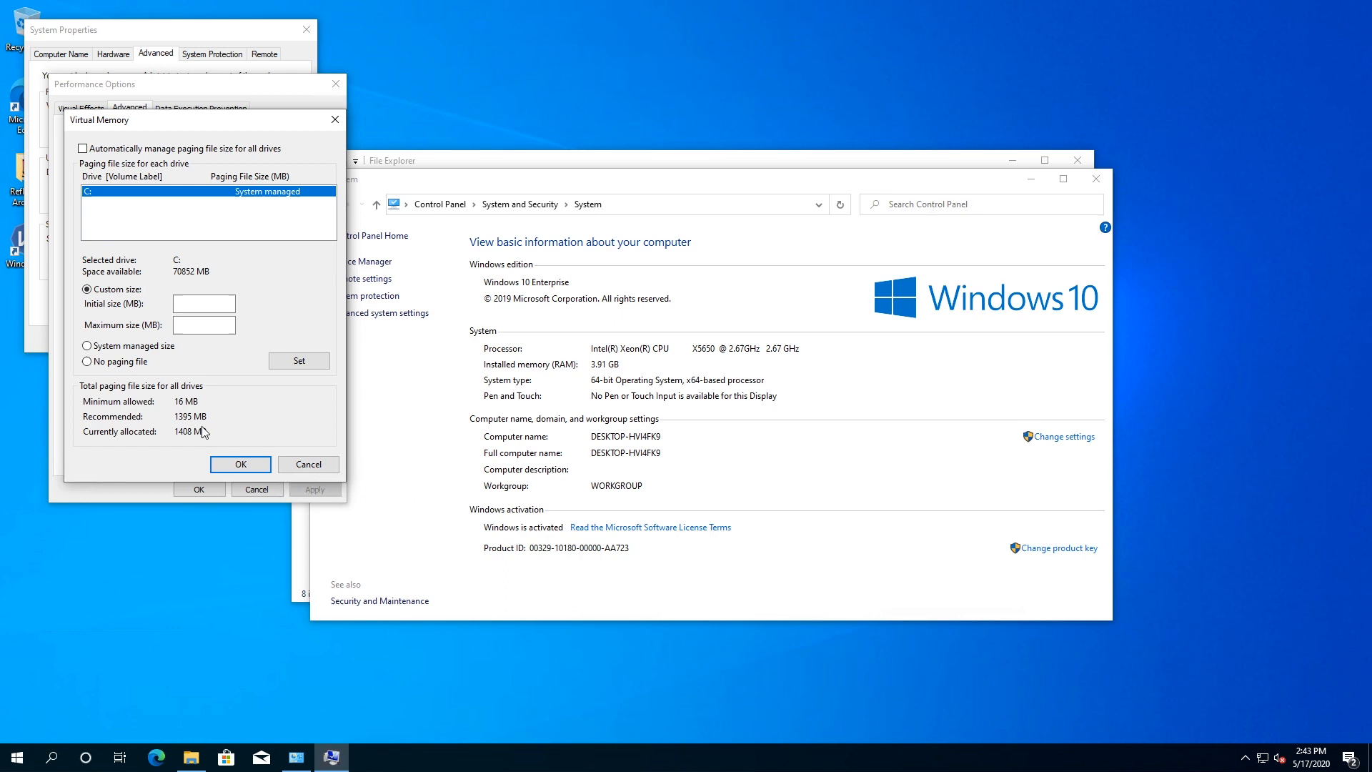
{"action": "left_click", "coordinate": [203, 303]}
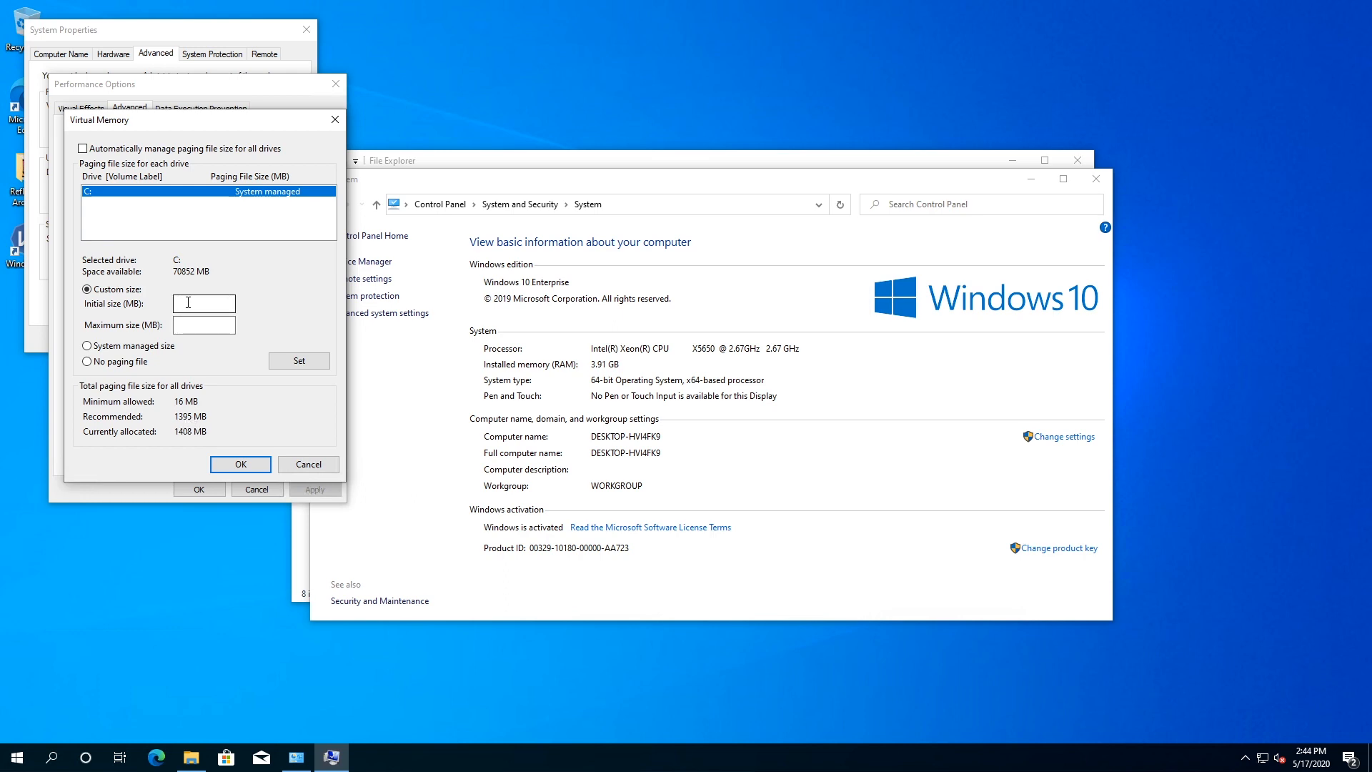
- Set C:'s paging file initial and maximum size to 1395 MB
{"action": "type", "text": "1395"}
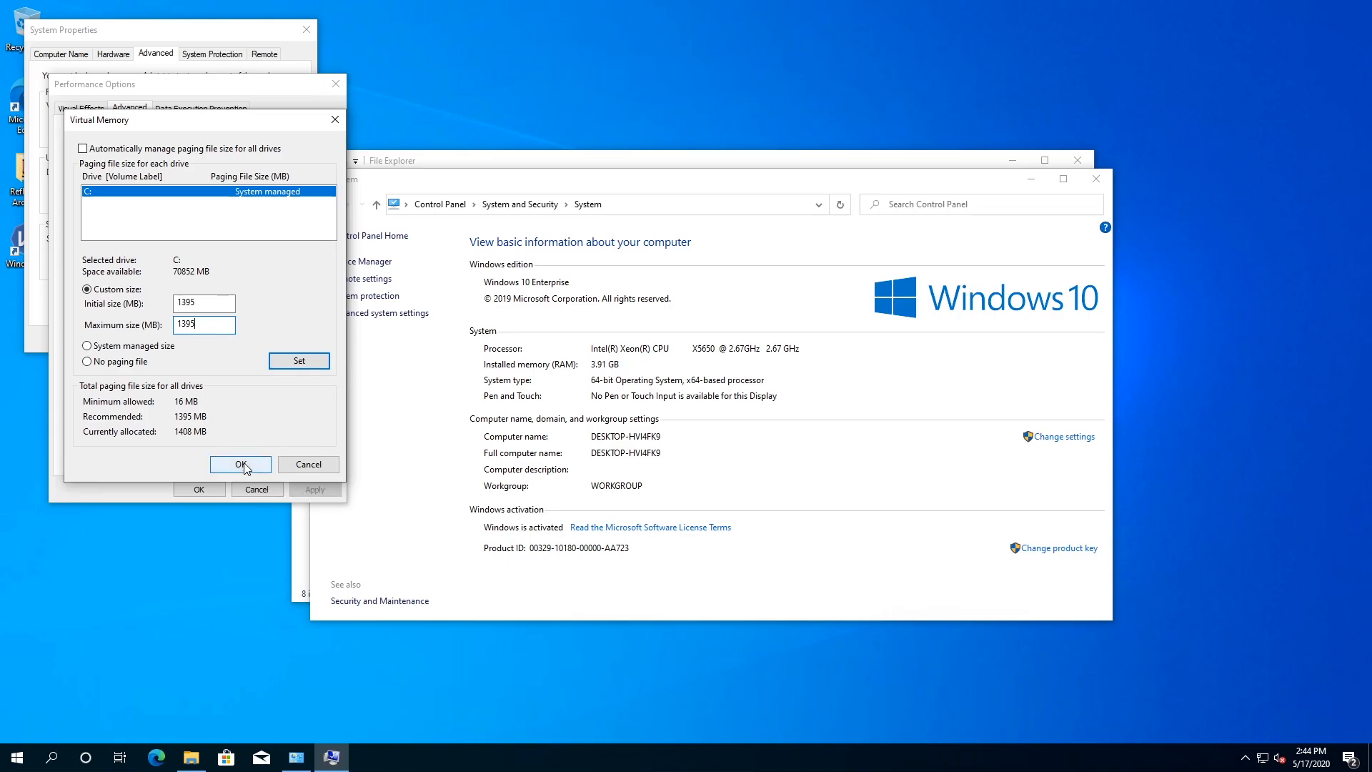
{"action": "left_click", "coordinate": [240, 464]}
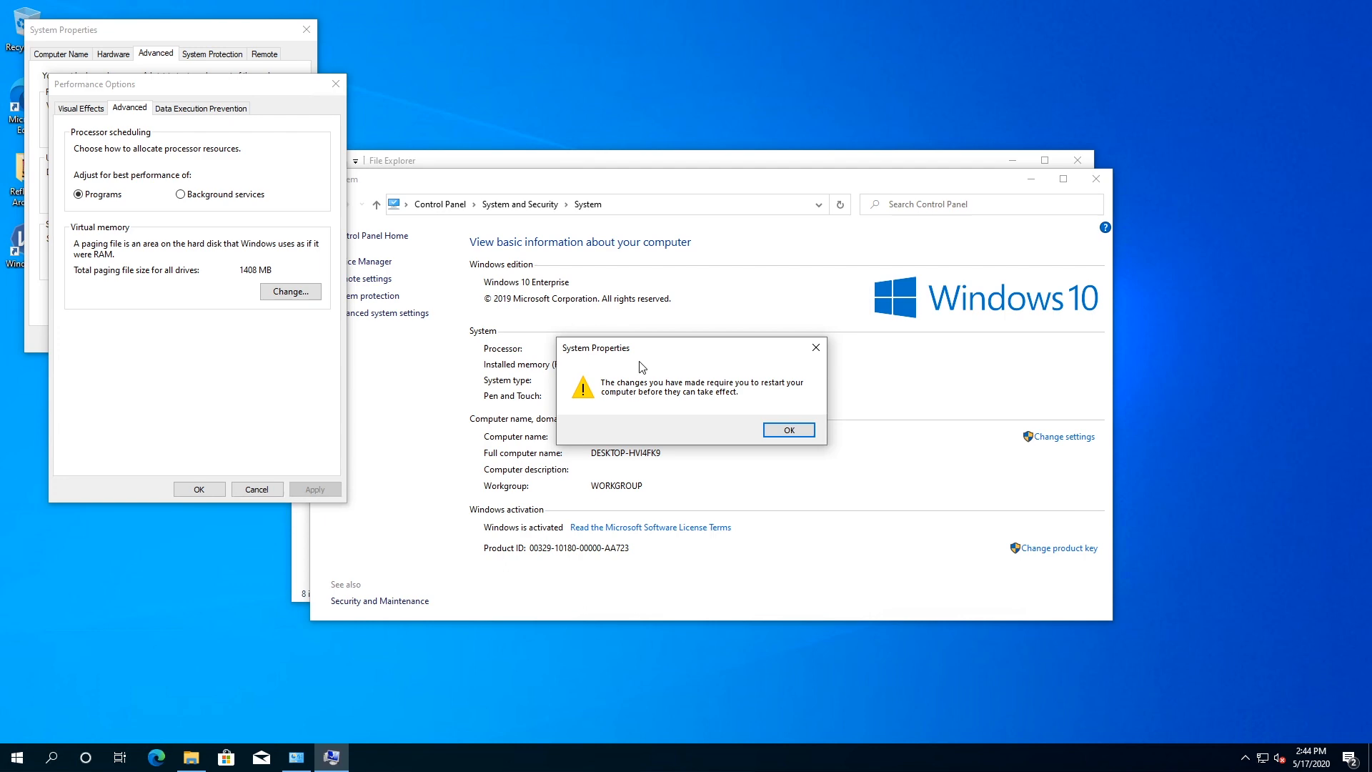
{"action": "mouse_move", "coordinate": [699, 395]}
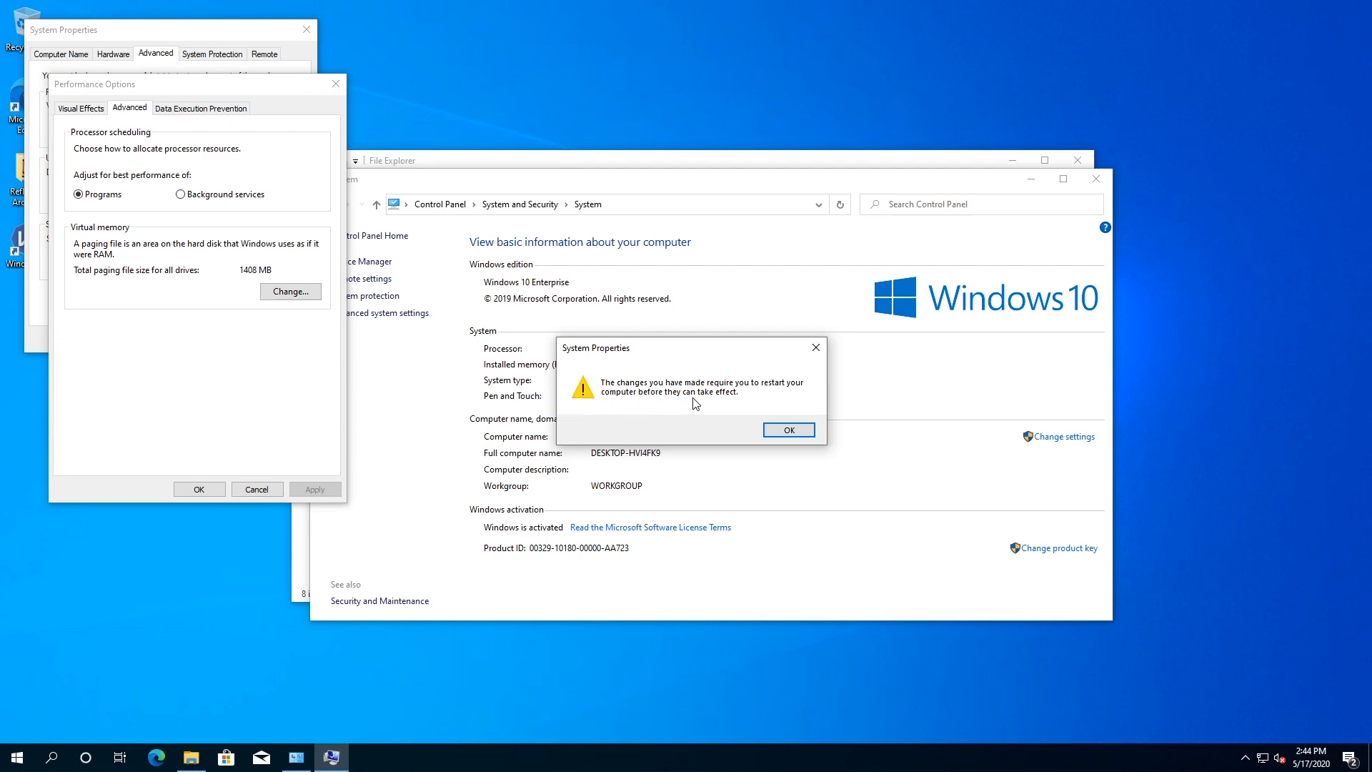
- Acknowledge the restart warning and close Performance Options and System Properties
{"action": "left_click", "coordinate": [787, 429]}
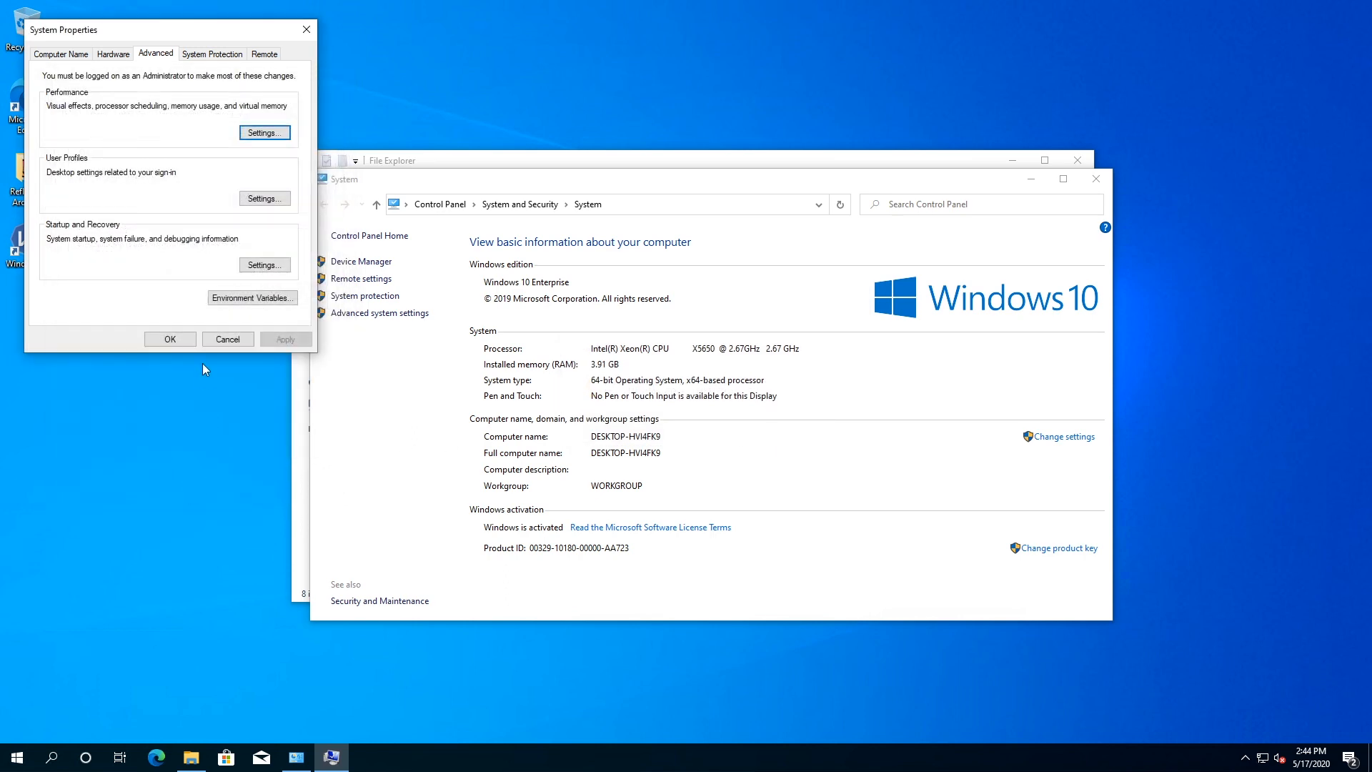
{"action": "left_click", "coordinate": [168, 339]}
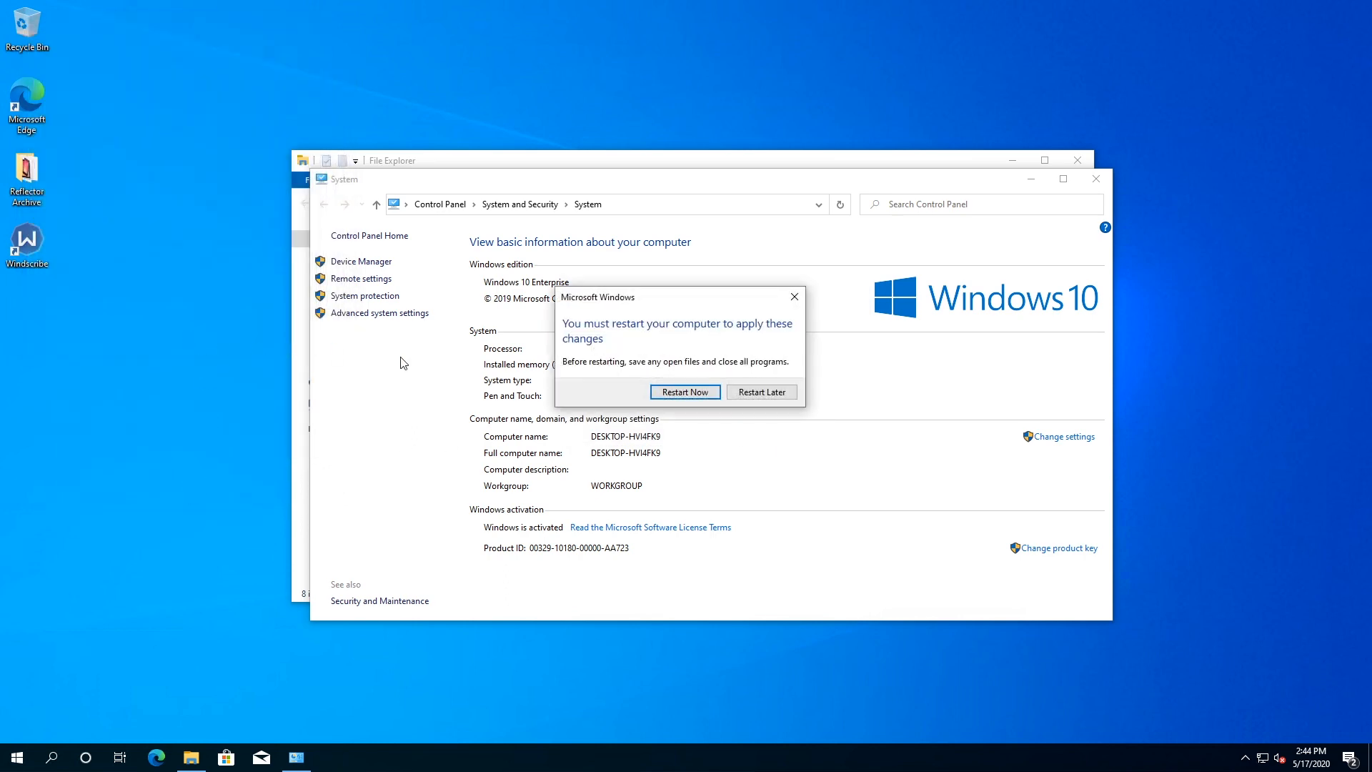